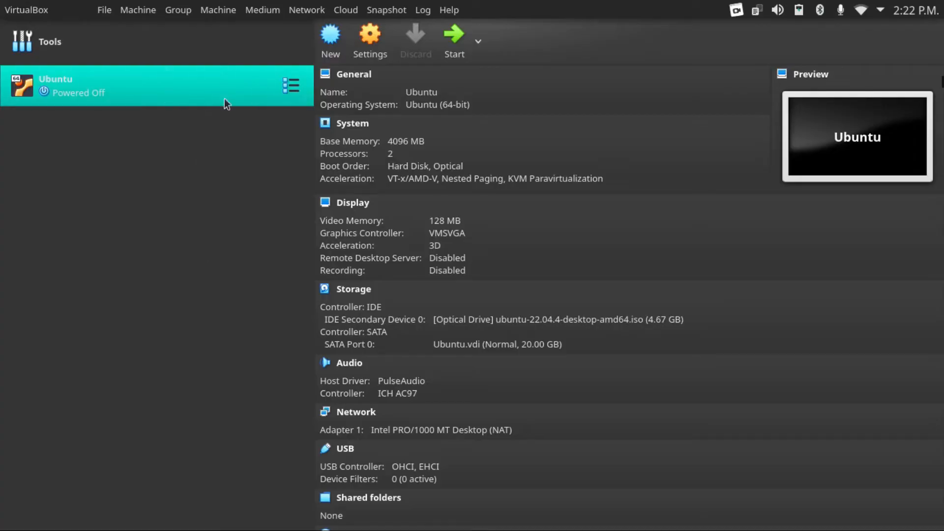
- Start the Ubuntu virtual machine so it boots from the 22.04 ISO to the installer
left_click(454, 34)
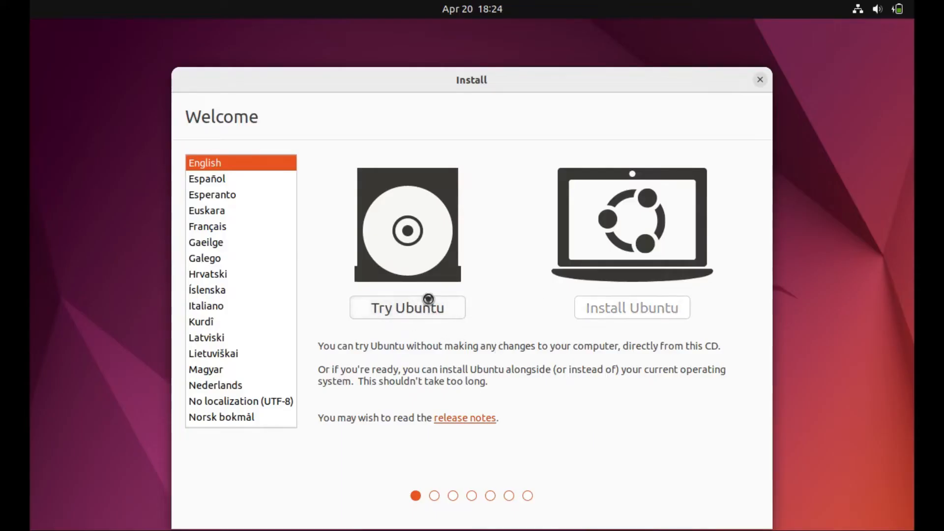
- Choose Try Ubuntu, then launch Terminal from the applications grid
left_click(407, 308)
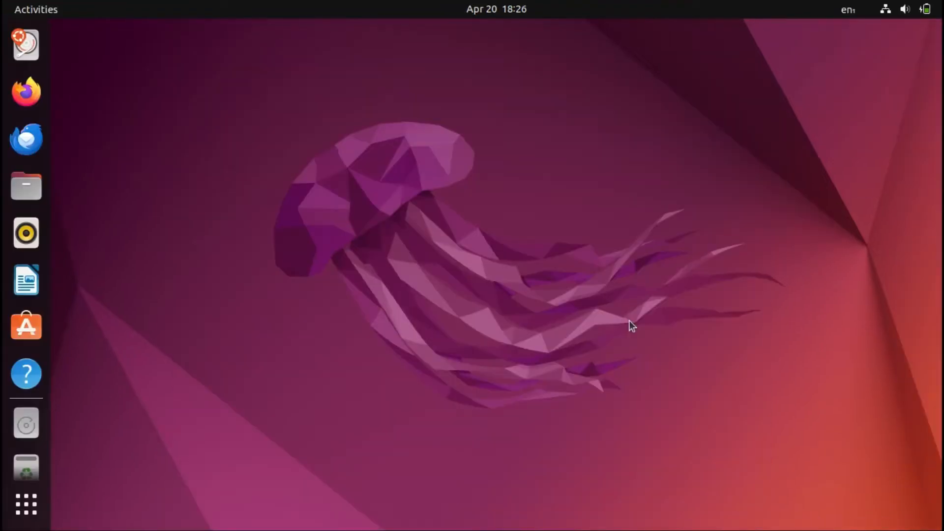
mouse_move(124, 470)
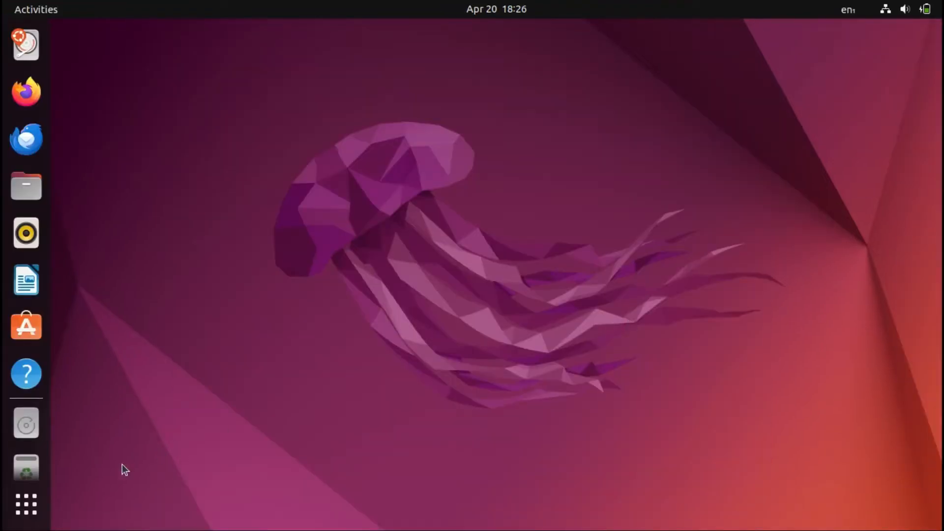
left_click(25, 504)
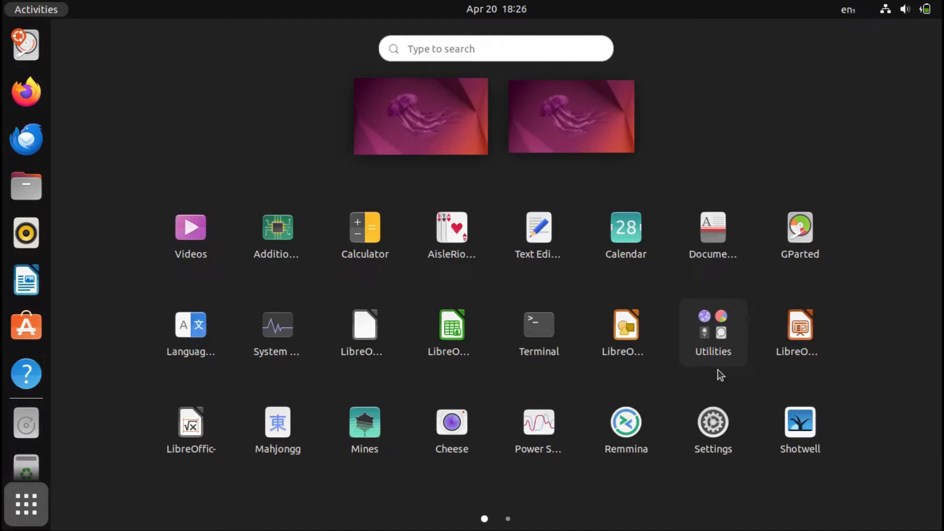
left_click(537, 325)
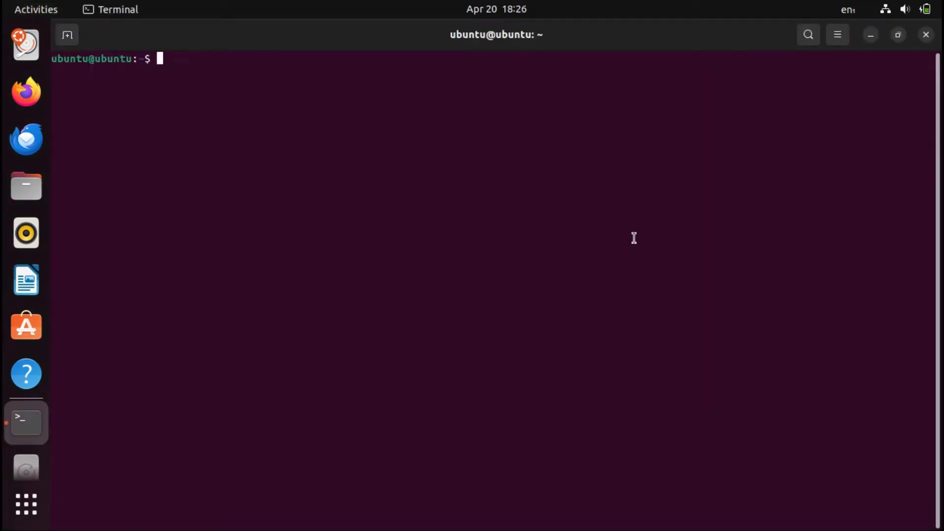
- Run sudo fdisk -l to show /dev/sda's BIOS boot, EFI and Linux partitions
type("sudo")
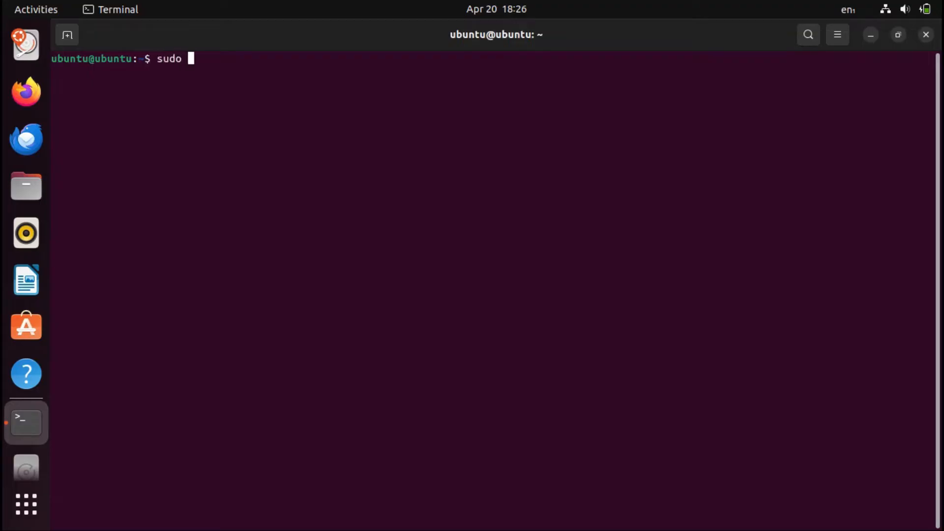
type("fdisk")
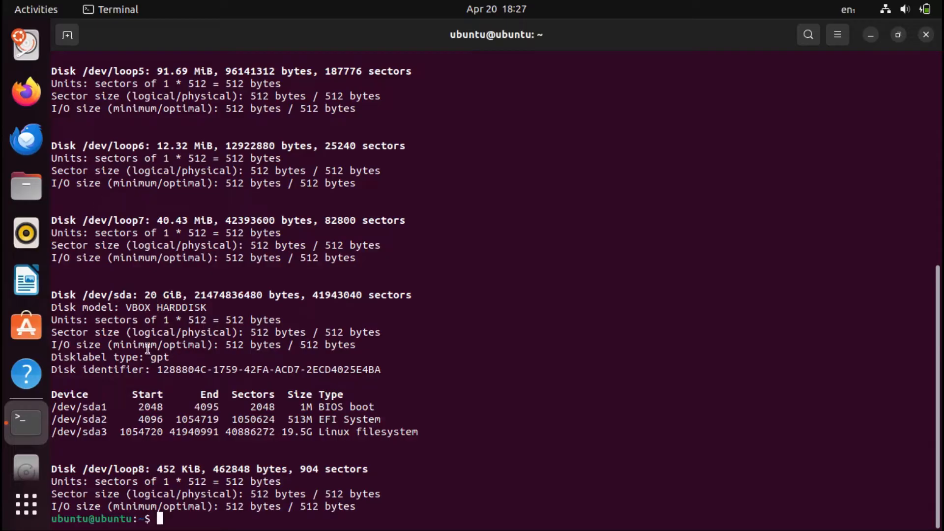
mouse_move(356, 428)
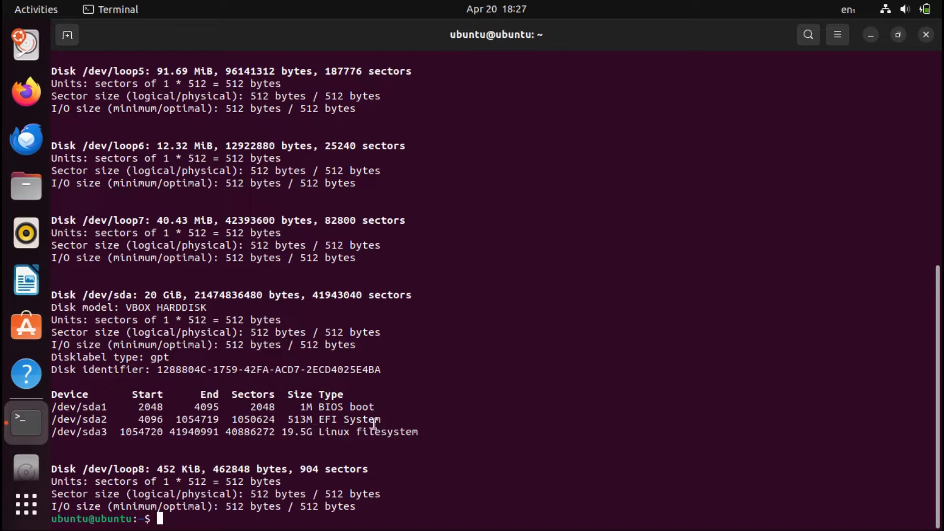
mouse_move(354, 434)
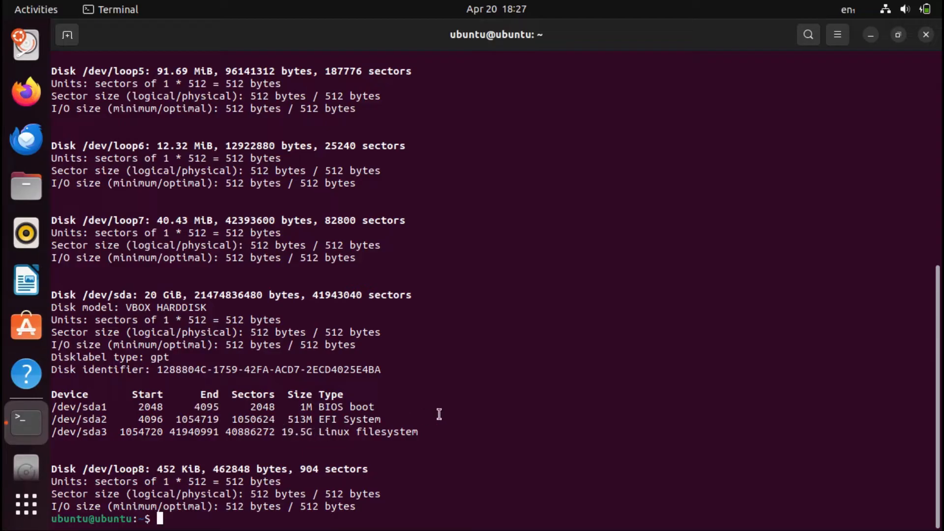
- Mount the Linux filesystem partition /dev/sda3 at /mnt
type("sudo")
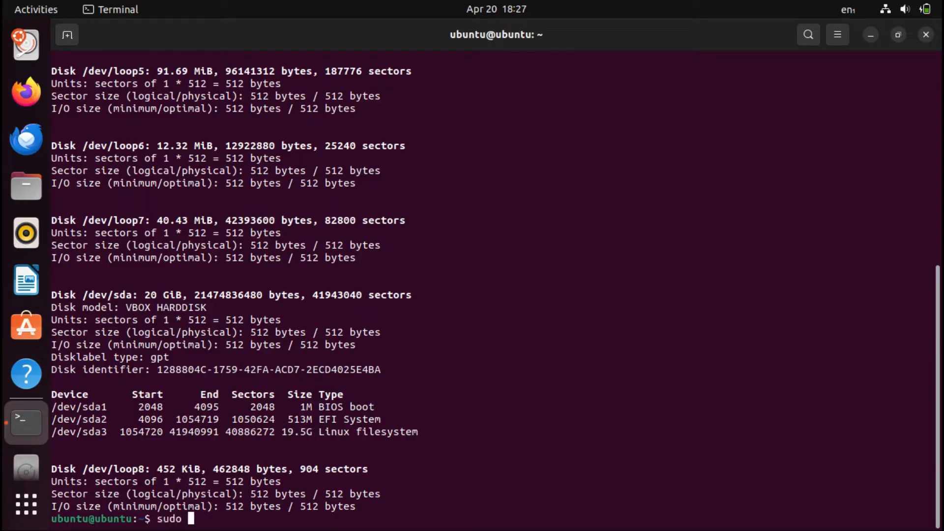
type("mount /")
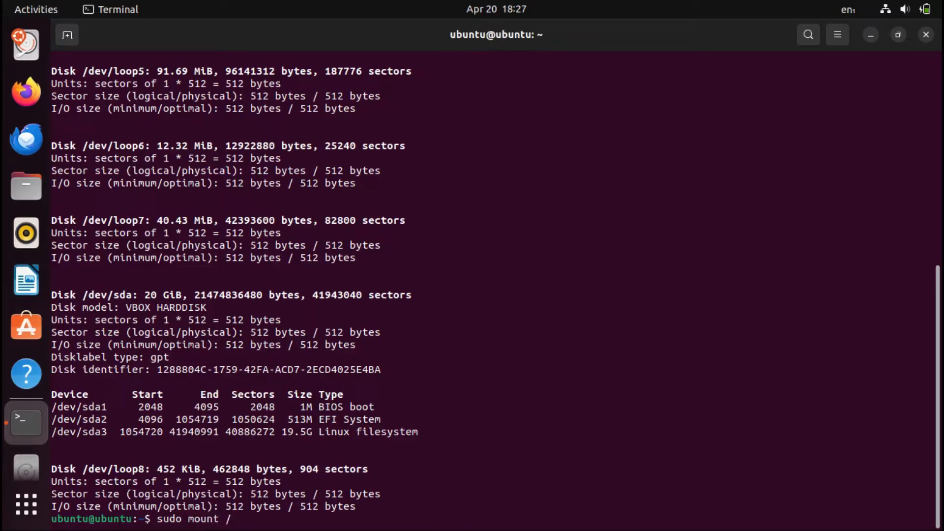
type("dev/s")
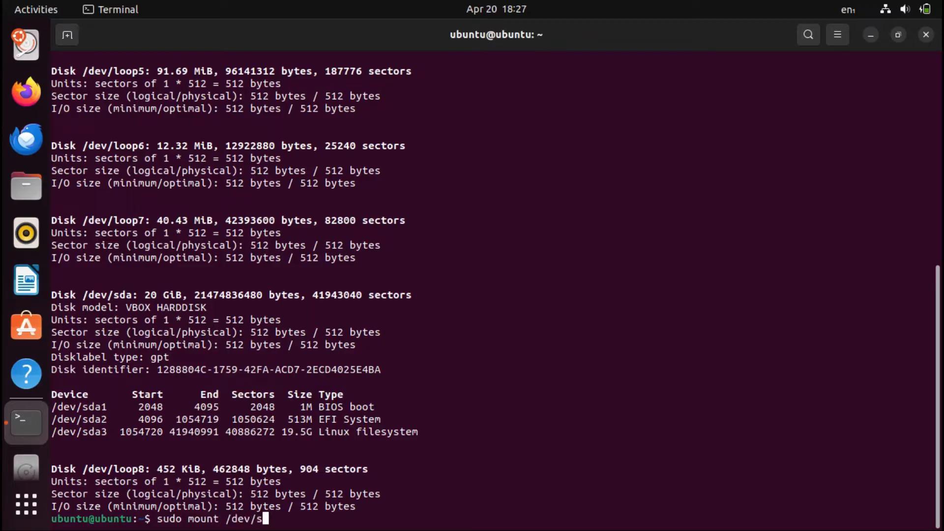
type("da3")
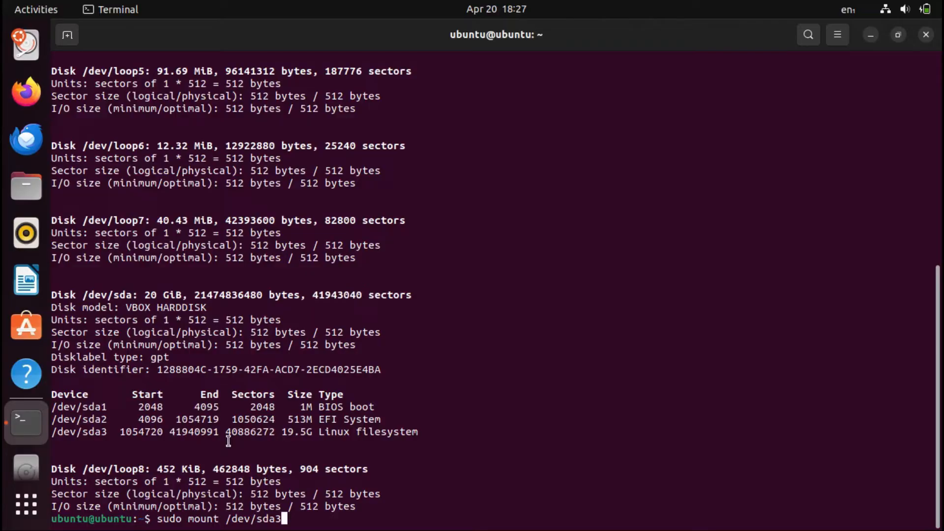
mouse_move(144, 342)
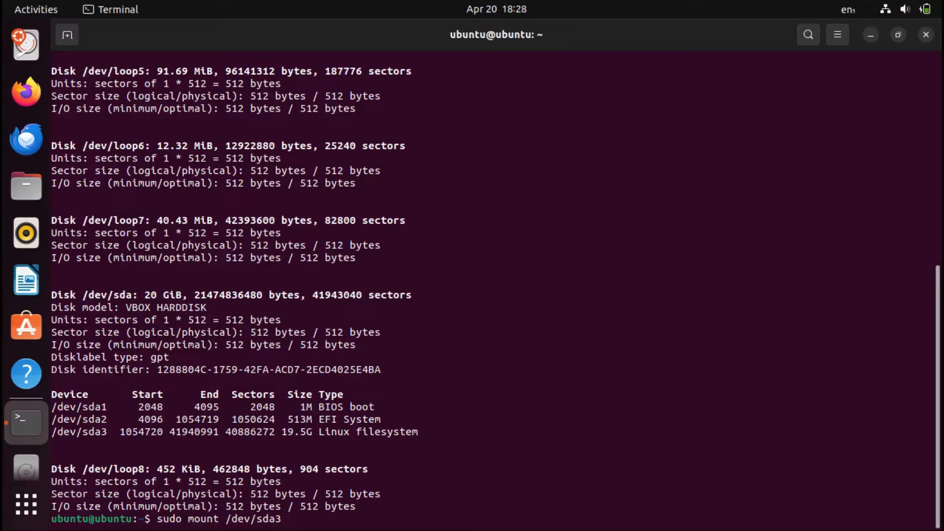
type("/mnt")
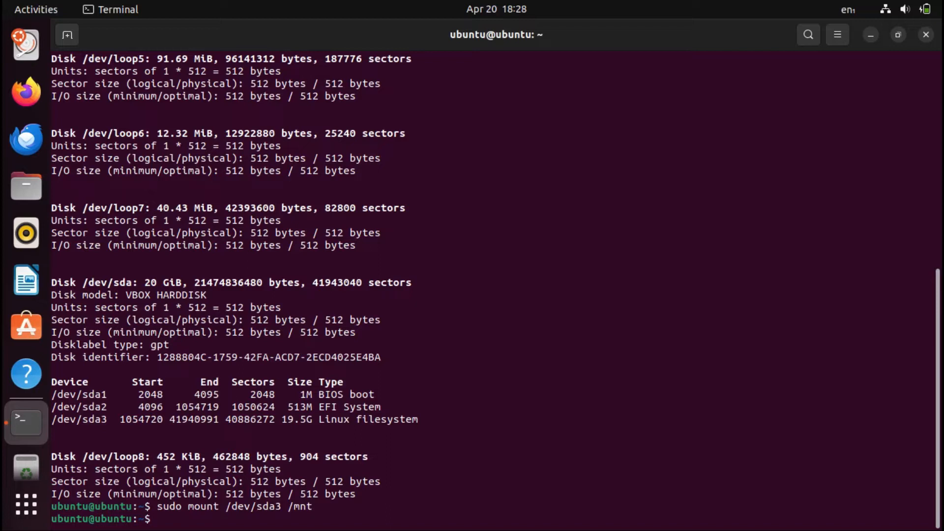
type("sudo mount /dev/sda3 /mnt")
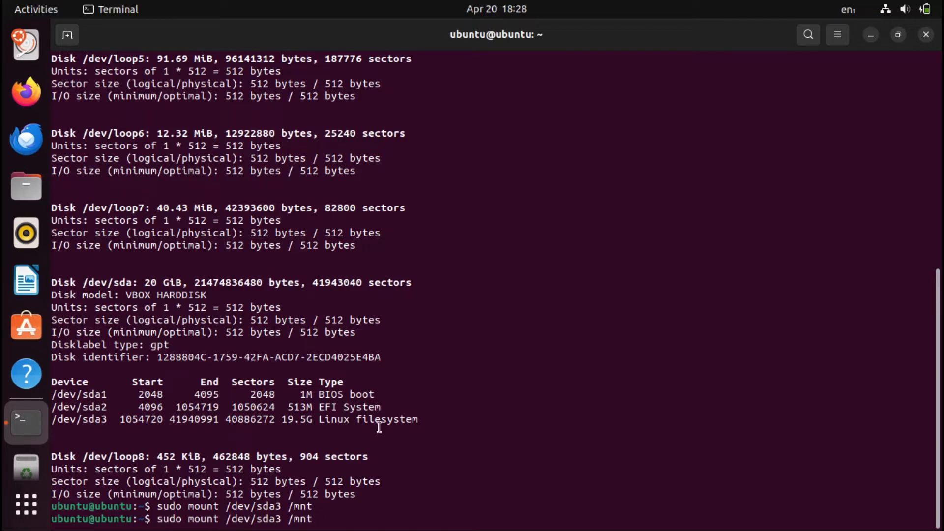
- Mount the EFI partition /dev/sda2 at /mnt/boot/efi
type("/")
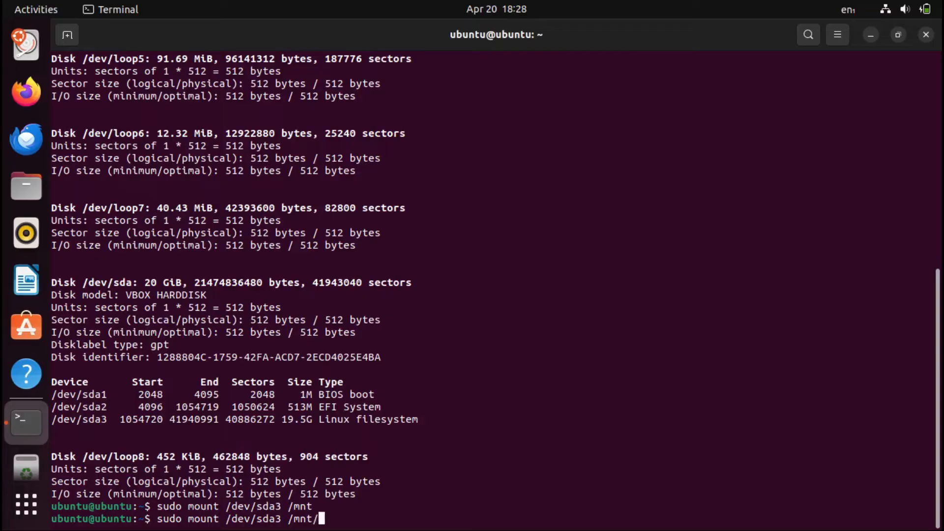
type("bo")
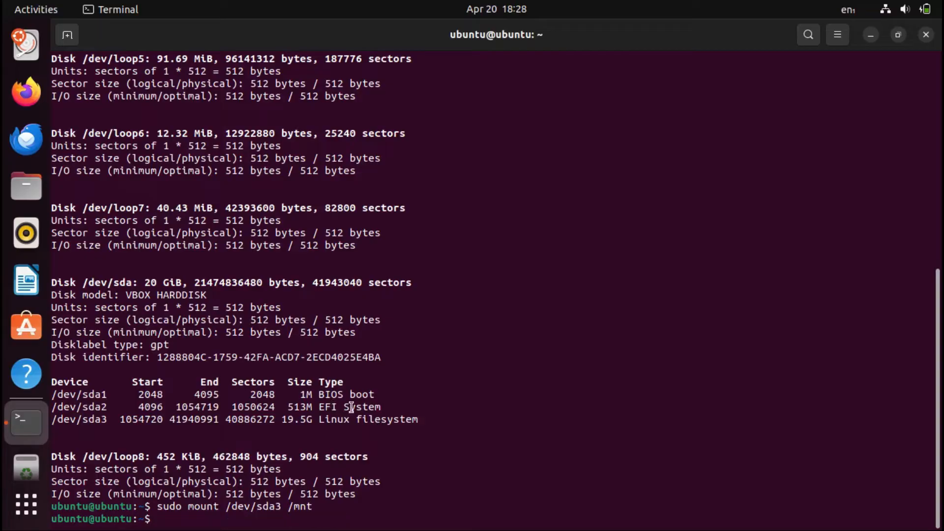
double_click(349, 406)
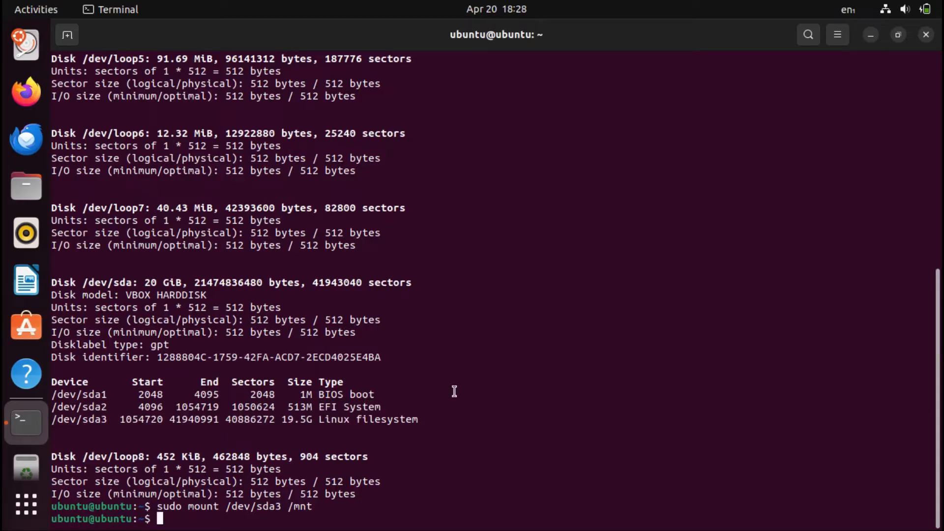
type("sudo moun")
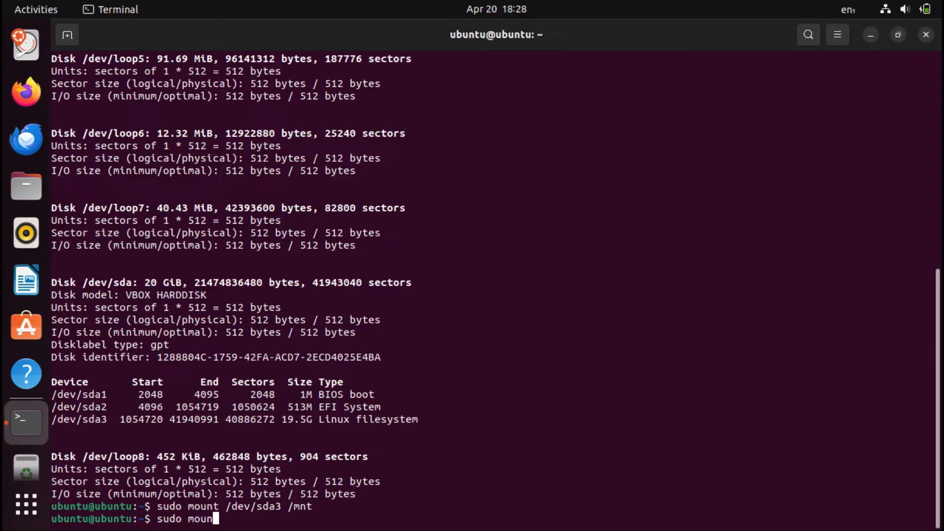
type("t")
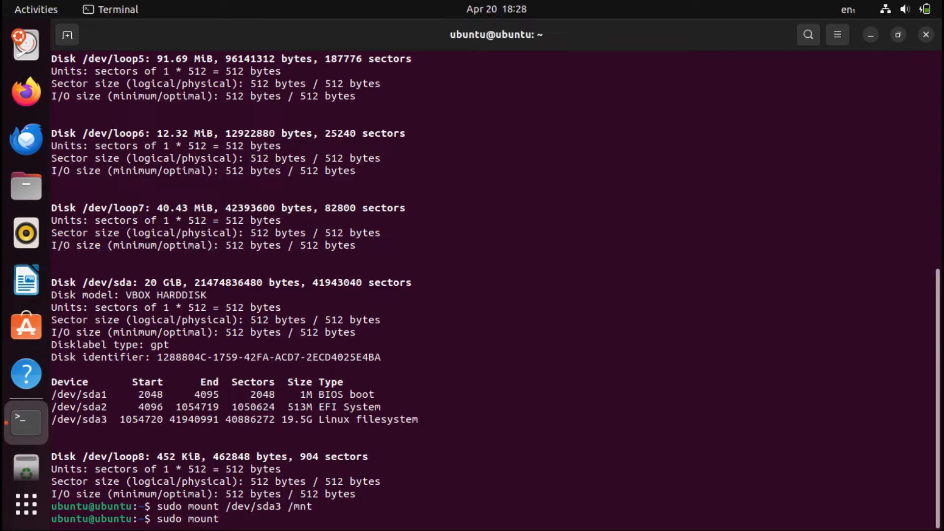
type("/")
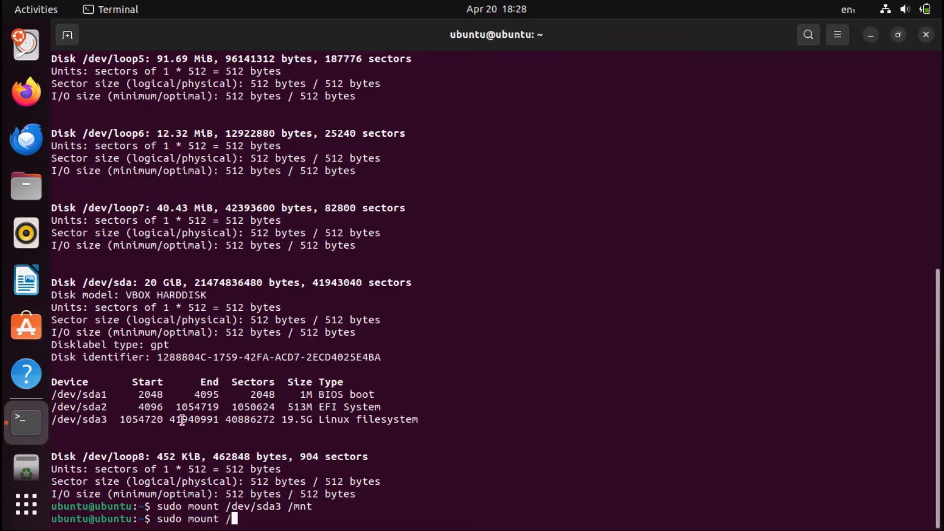
type("dev/sda")
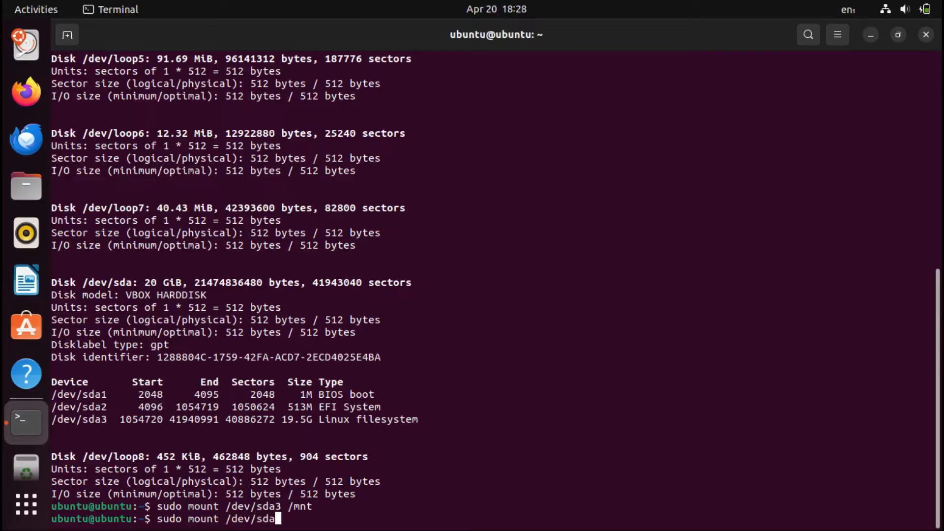
type("2")
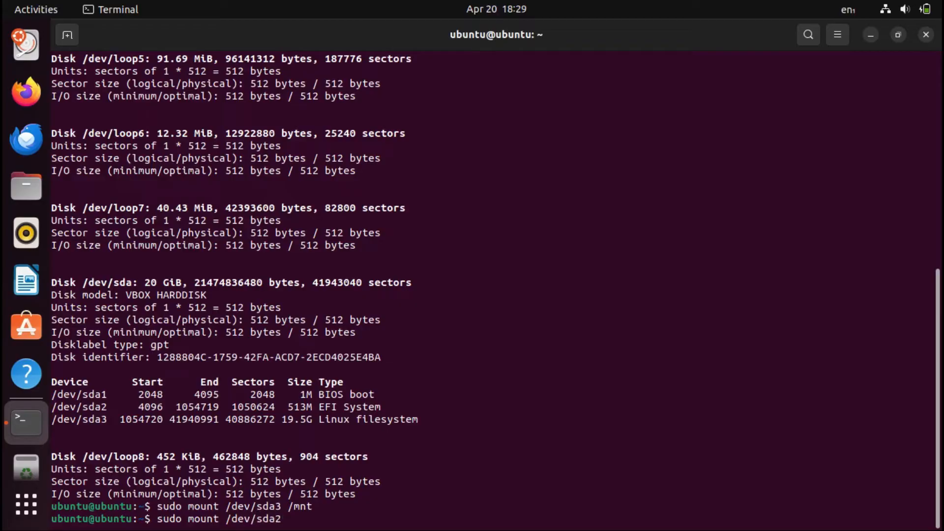
type("/mnt/boot/efi")
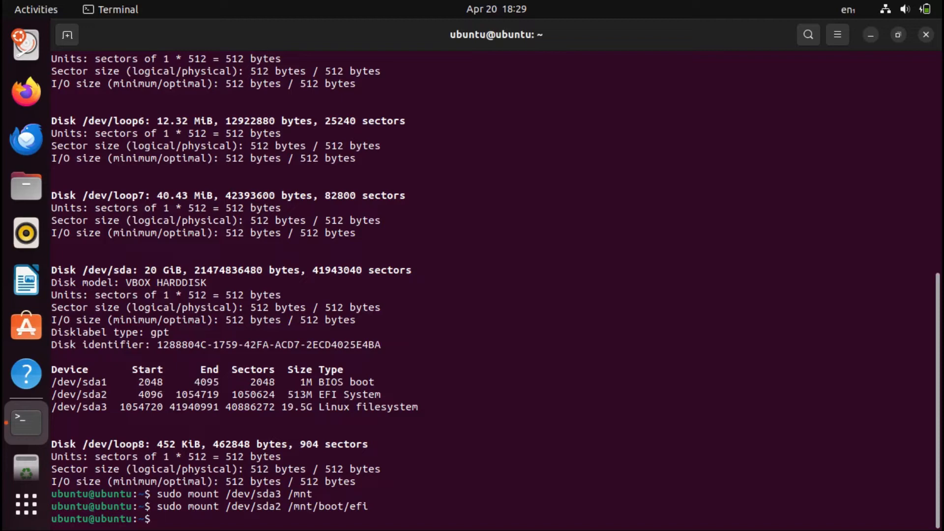
- Bind-mount /dev into the installed system at /mnt/dev
type("sudo mount")
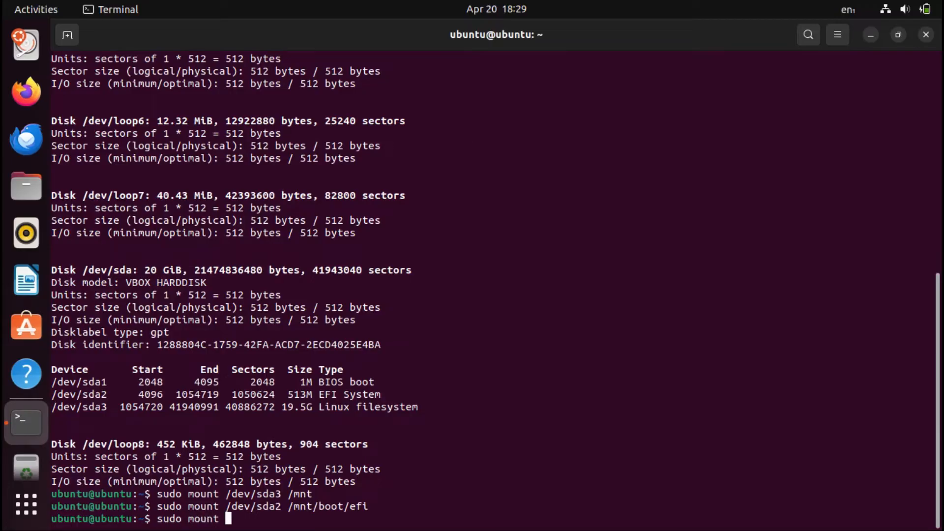
type("--bind /dev")
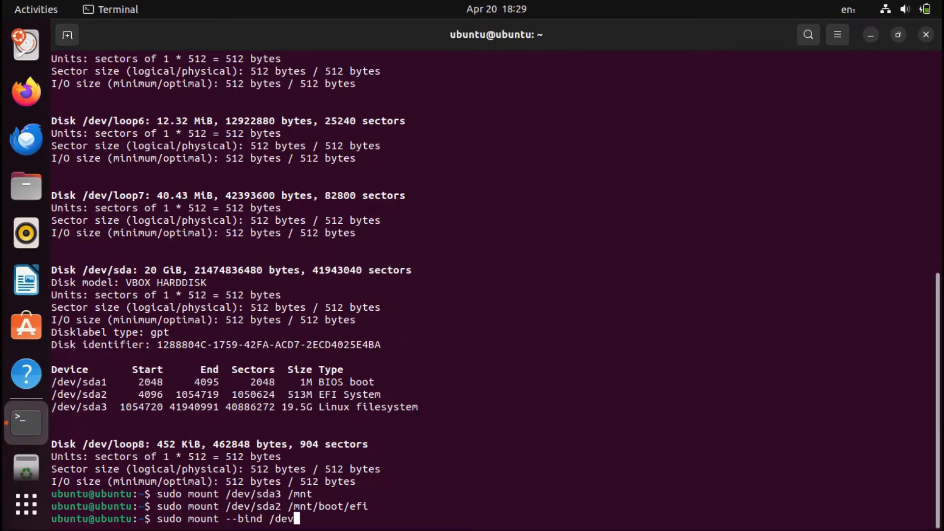
type("/mnt/")
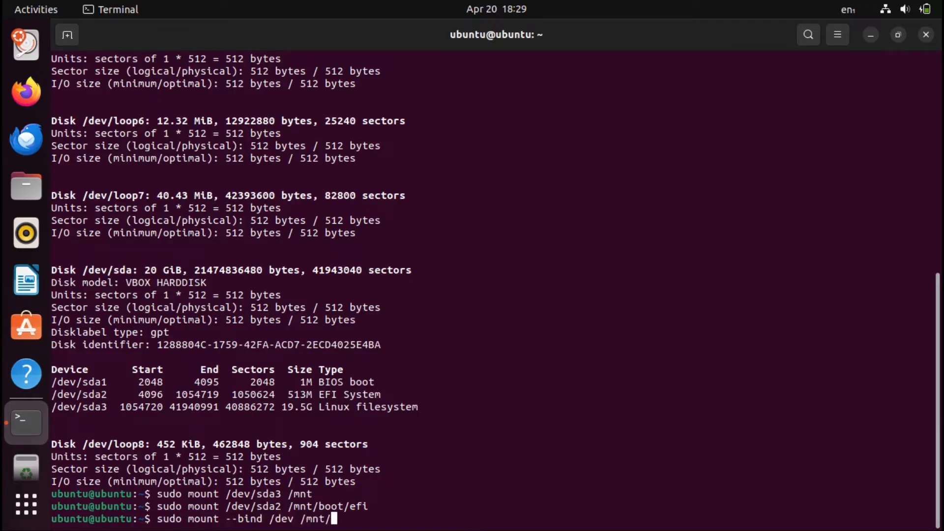
type("dev")
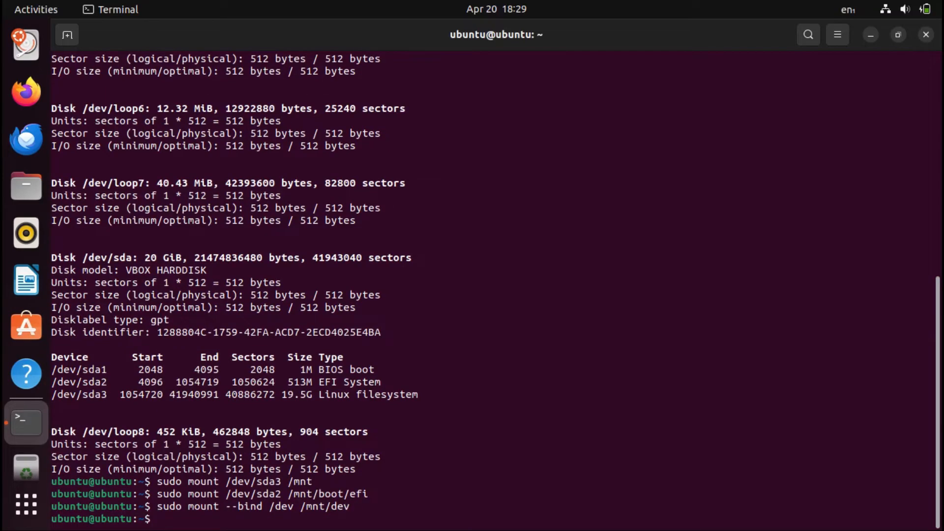
- Bind-mount /proc at /mnt/proc and /sys at /mnt/sys
type("sudo mou")
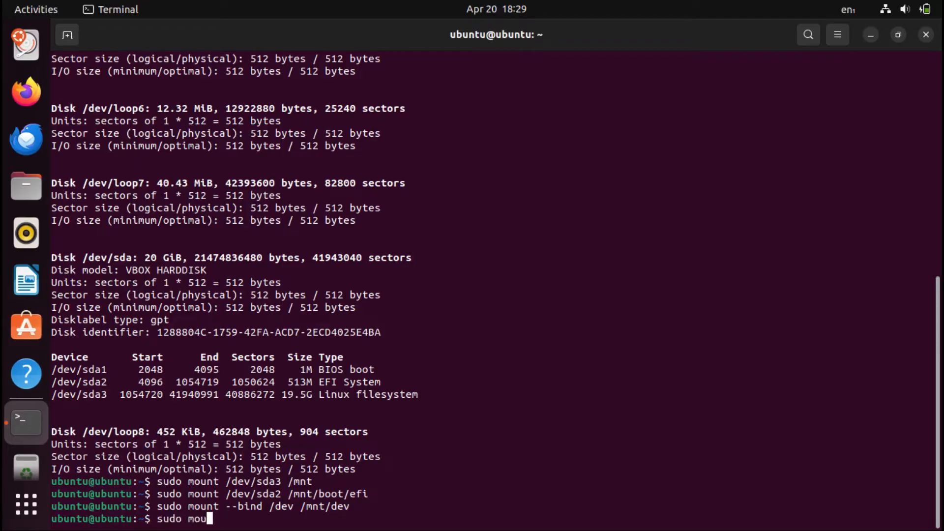
type("nt --")
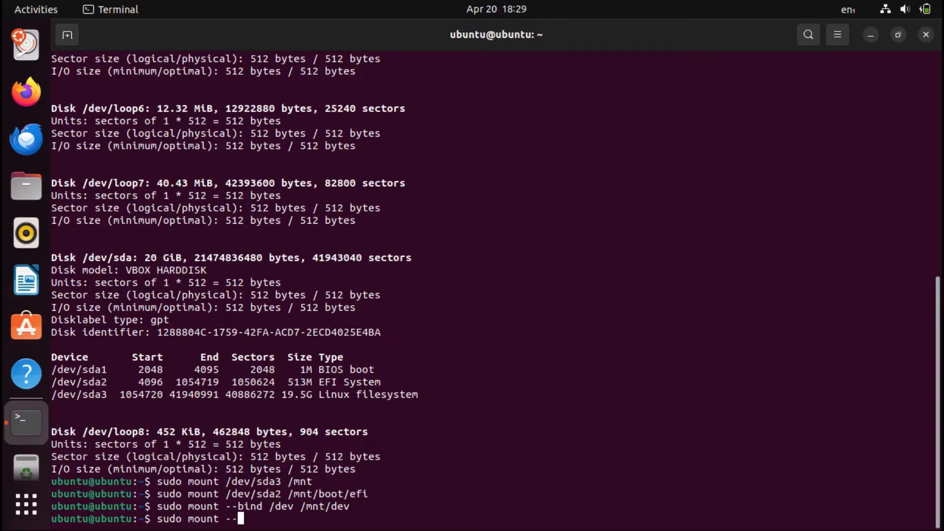
type("bind/")
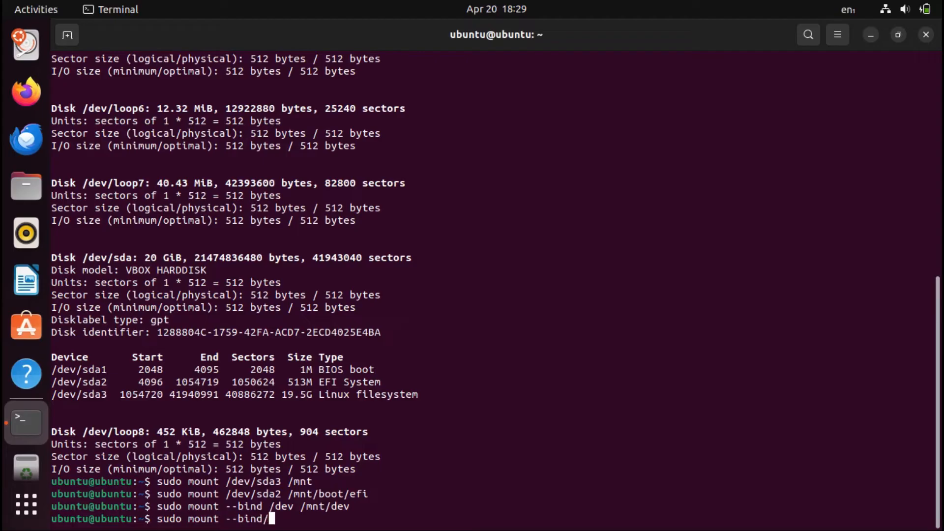
type("proc")
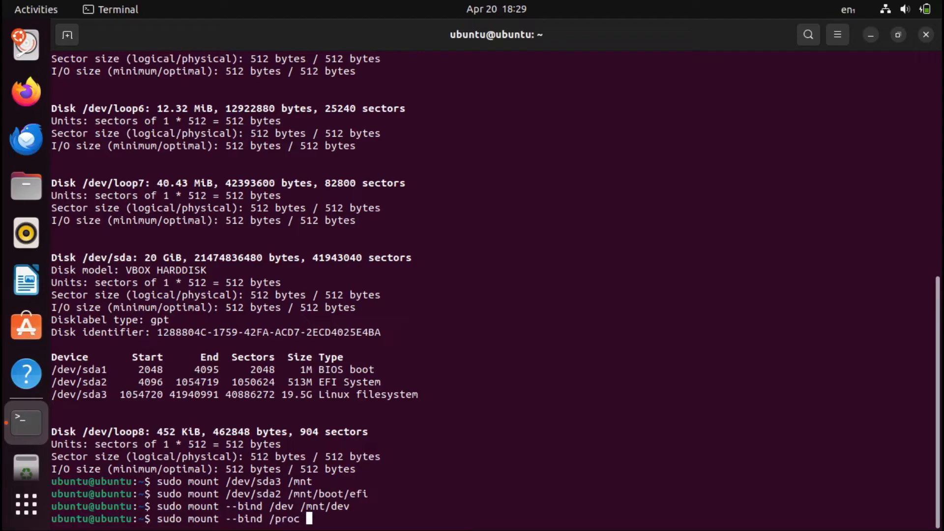
type("/mnt/")
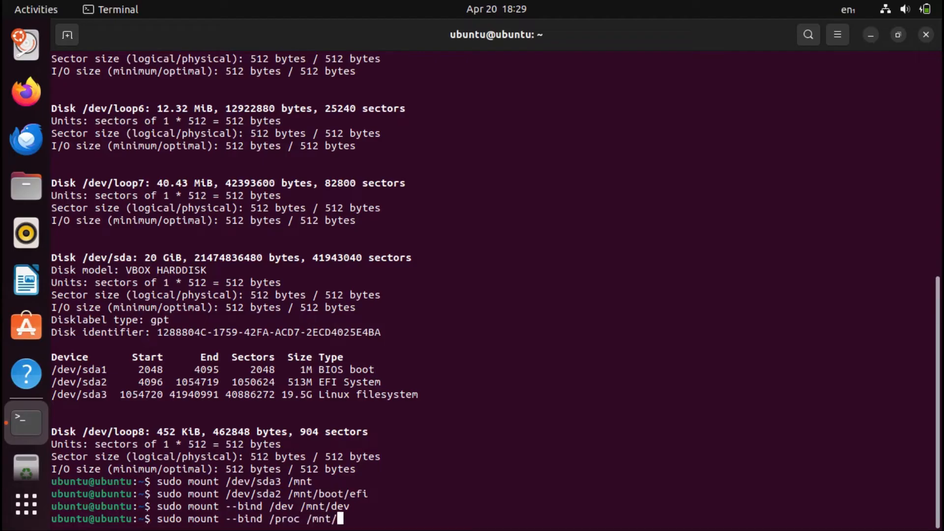
type("po")
type("sudo mount")
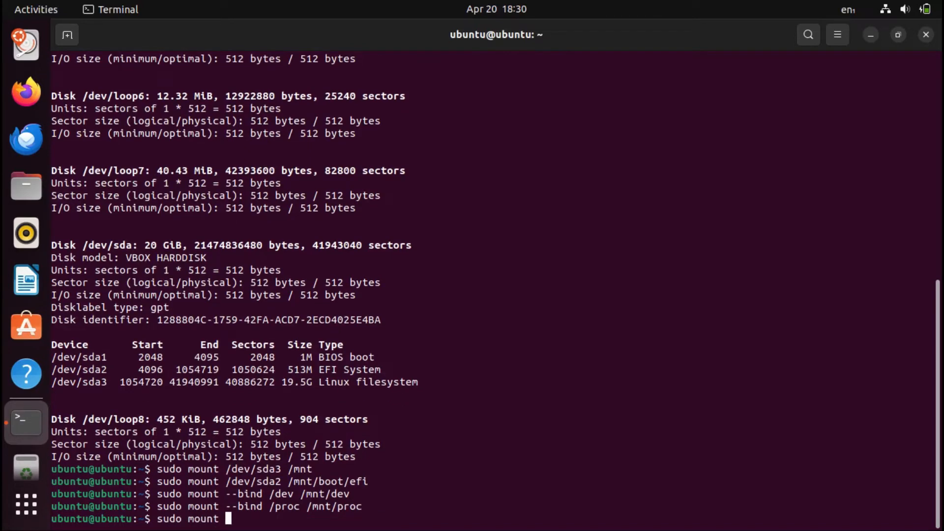
type("--bind")
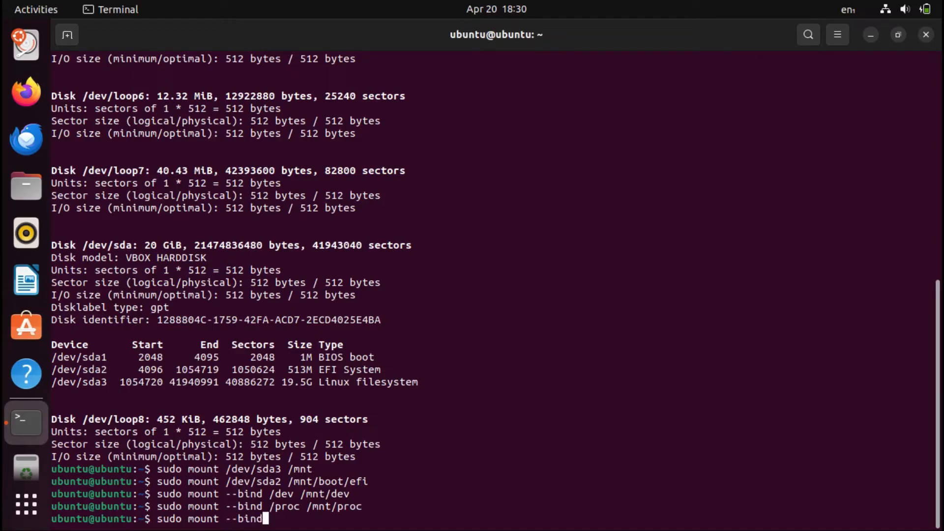
type("/sys /mnt/sy")
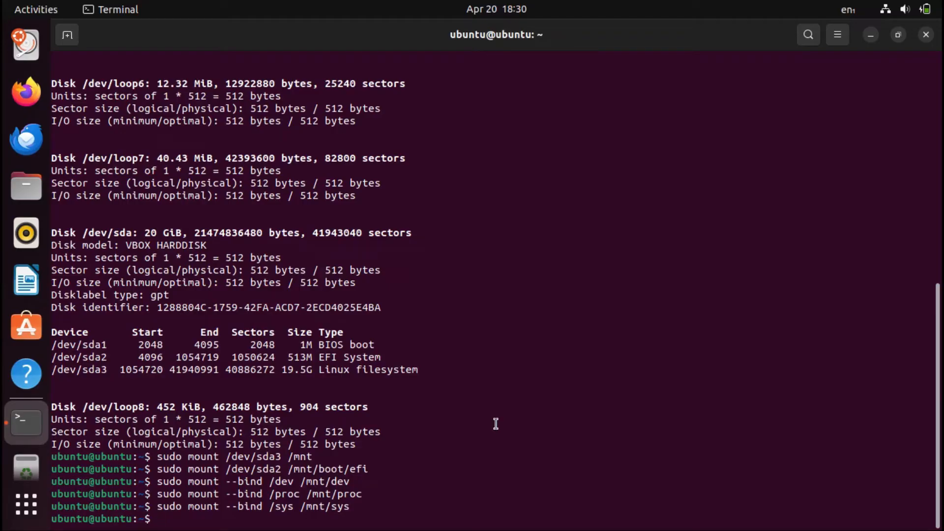
- Chroot into the installed system at /mnt with sudo chroot
type("sudo chroot /mnt")
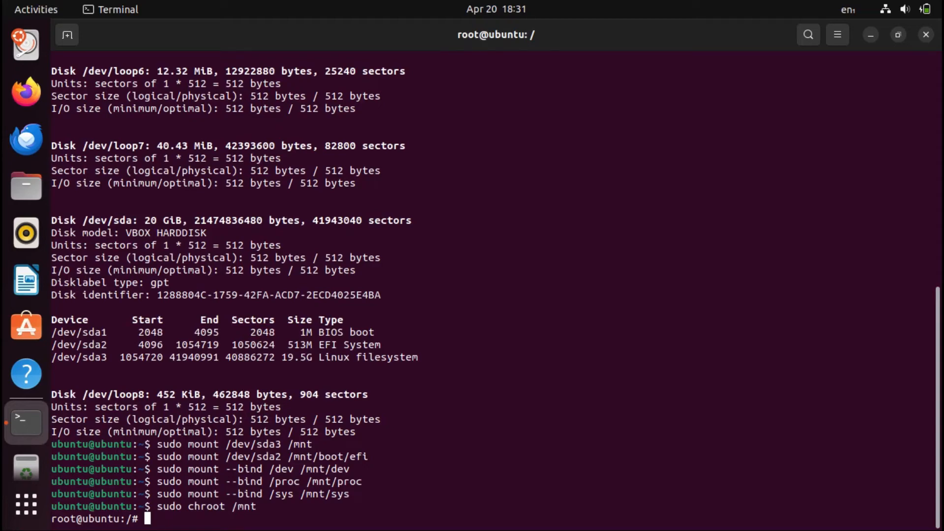
type("gr")
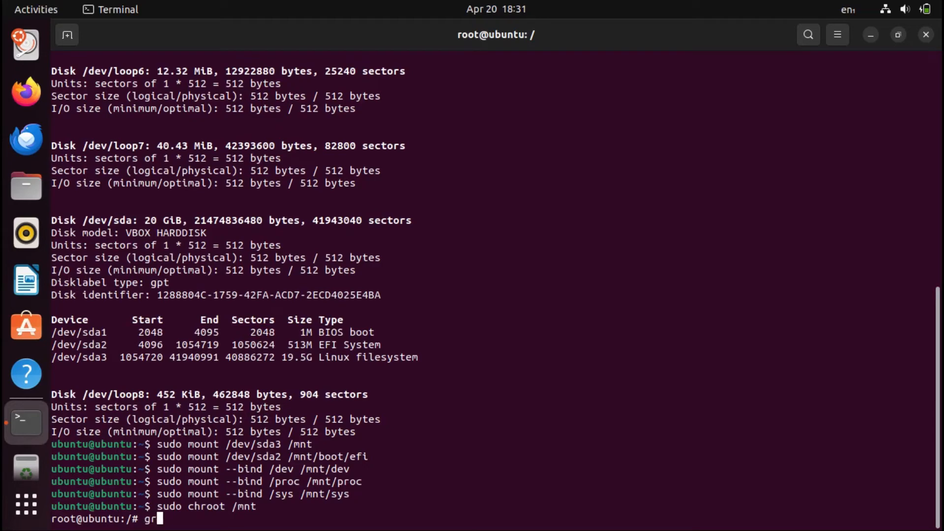
type("ub-ins")
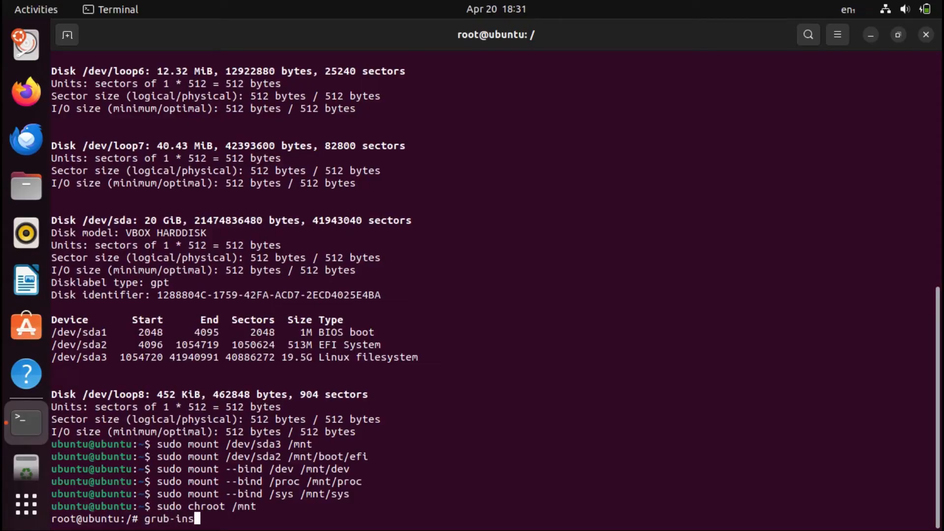
type("tall /dev")
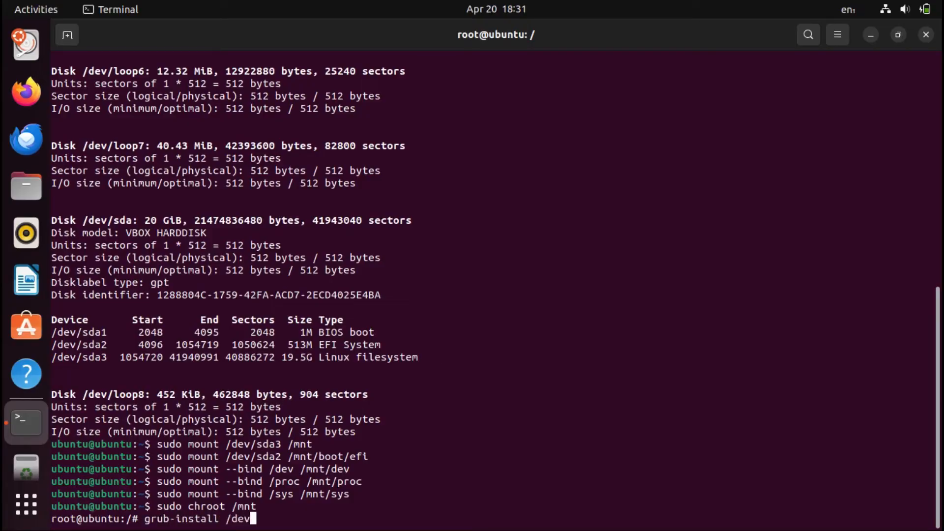
- Run grub-install /dev/sda, finishing for i386-pc with no errors
type("sda")
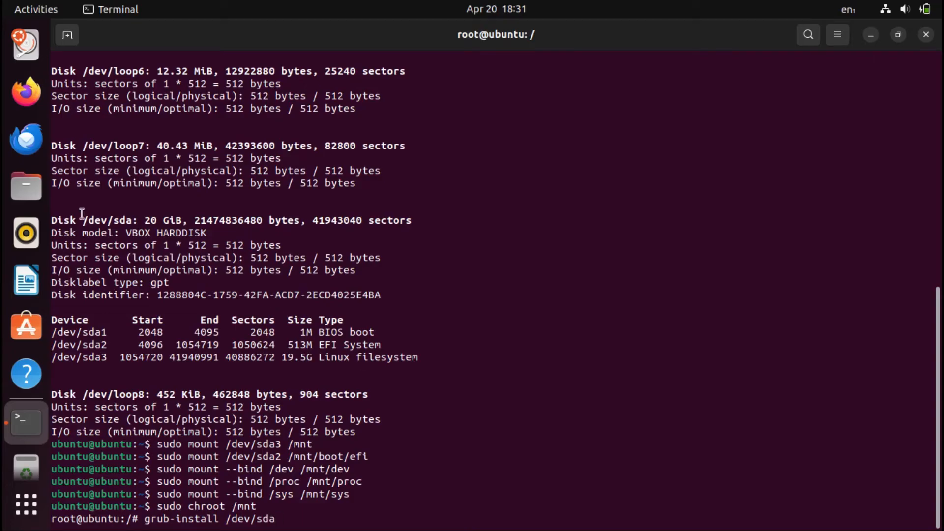
double_click(102, 219)
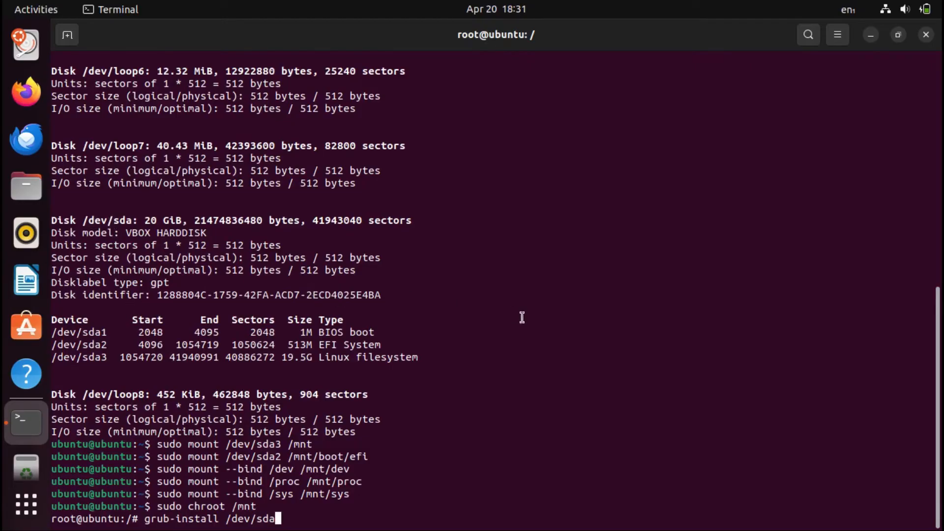
key("Return")
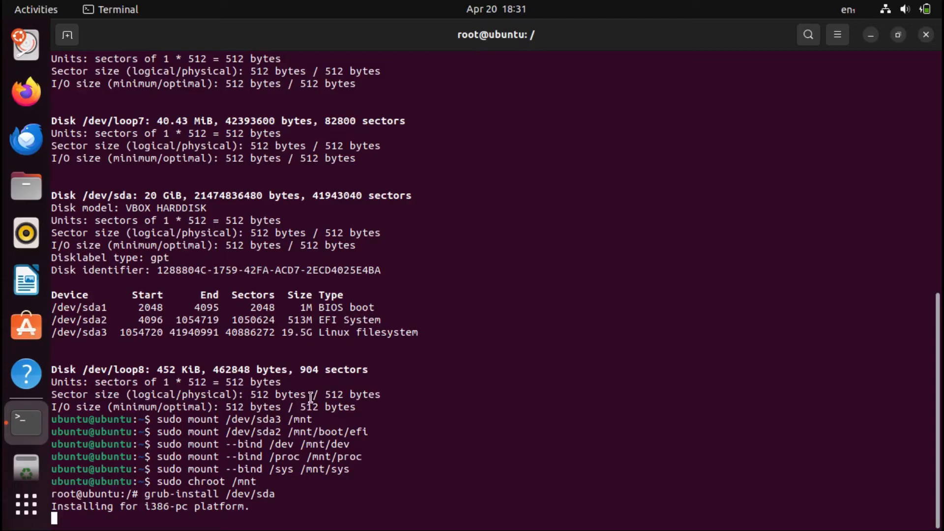
key("Return")
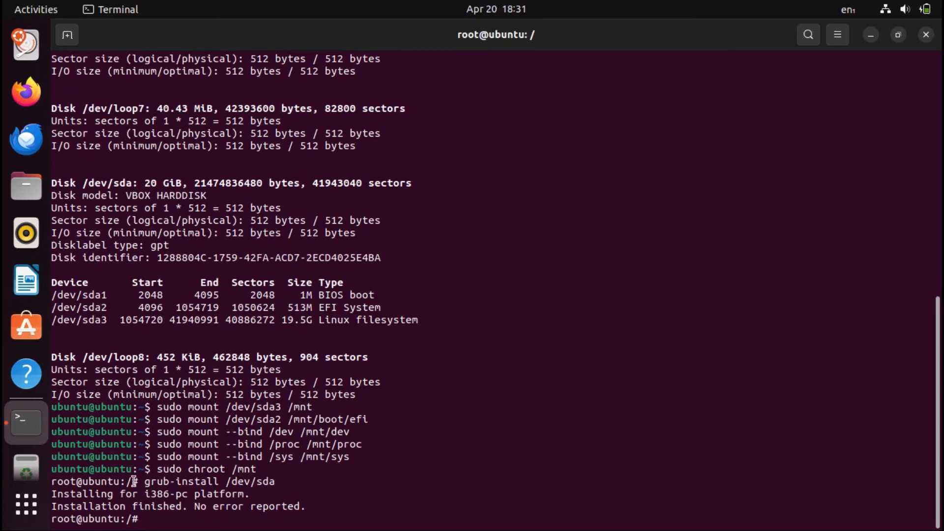
mouse_move(145, 486)
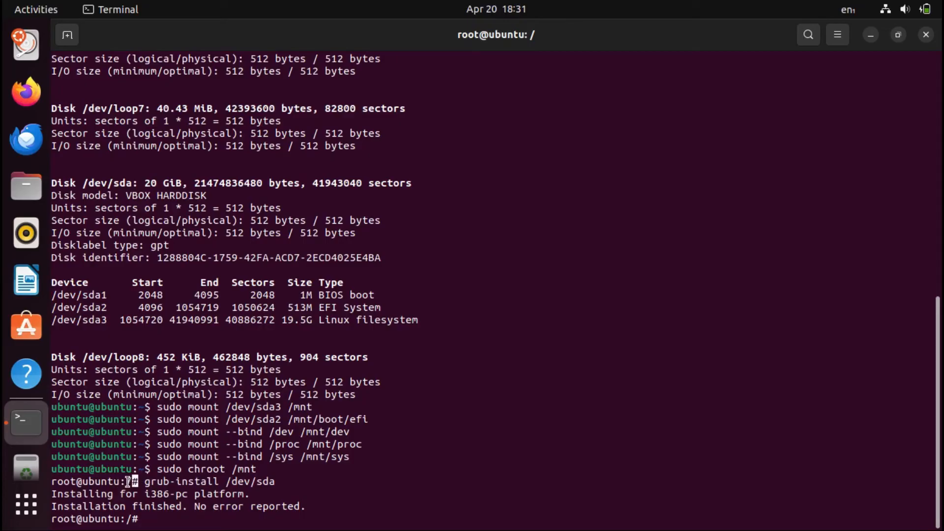
- Run update-grub to regenerate the config listing the 6.5.0-27 and 6.5.0-18 kernels
type("upd")
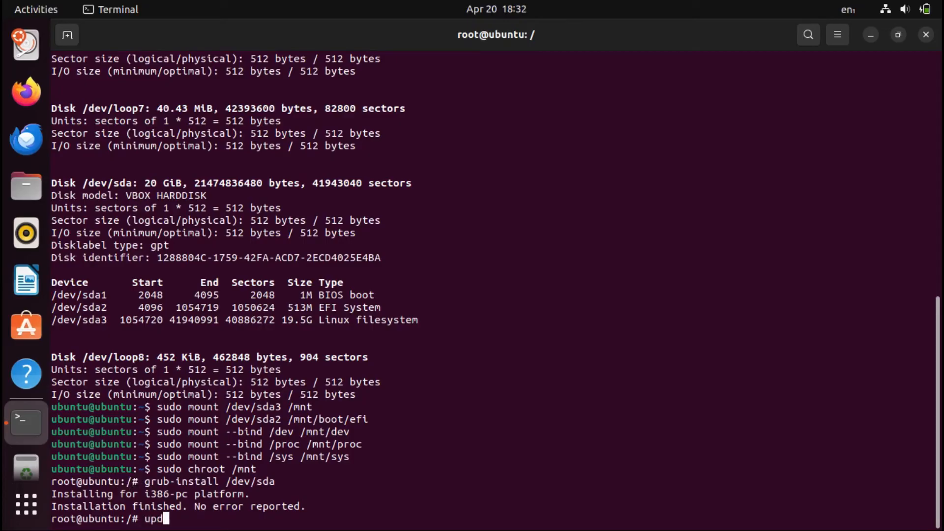
type("ate-grub")
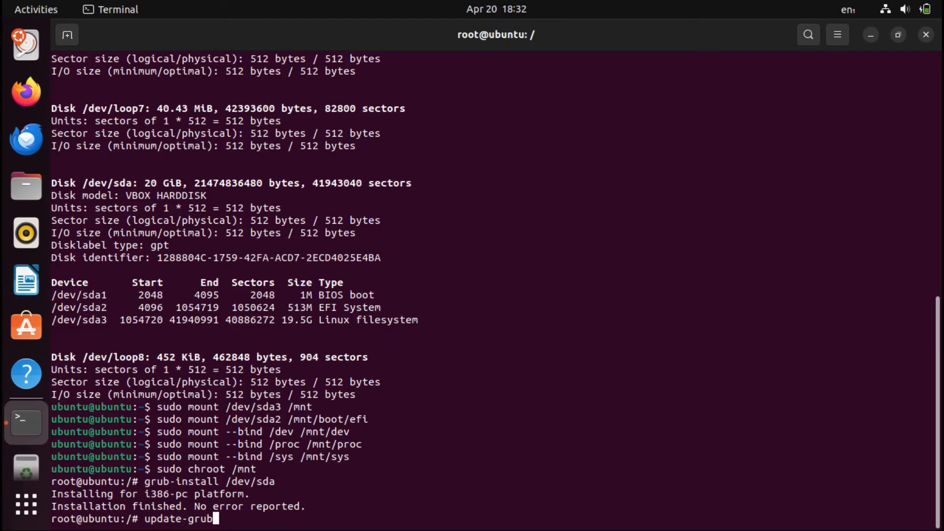
key("Return")
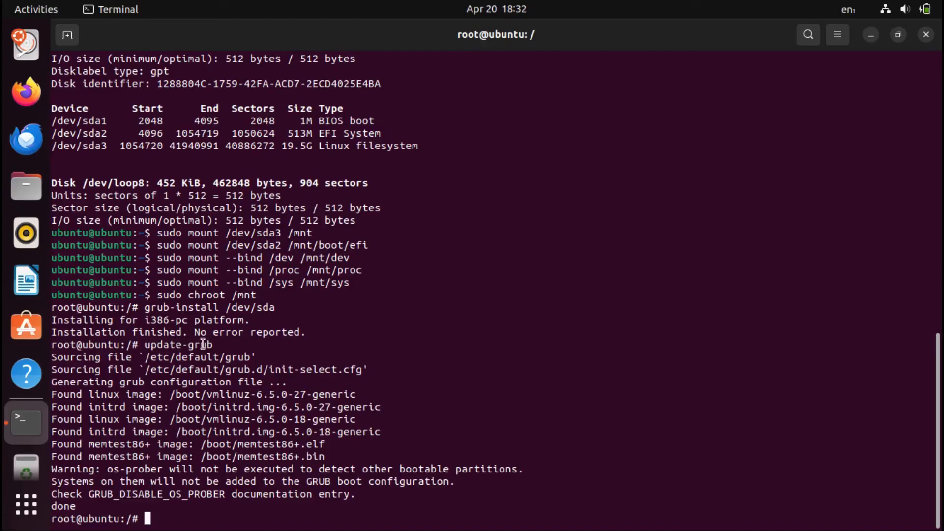
mouse_move(385, 344)
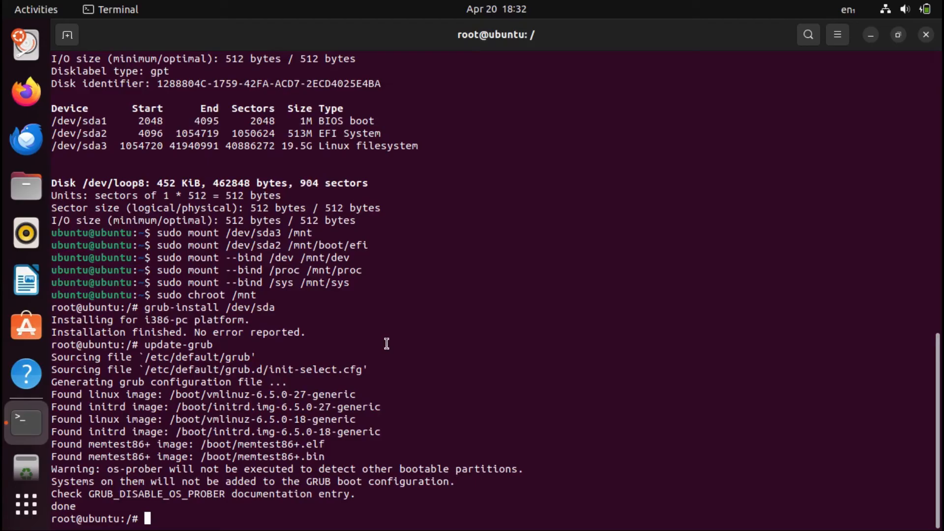
type("grub")
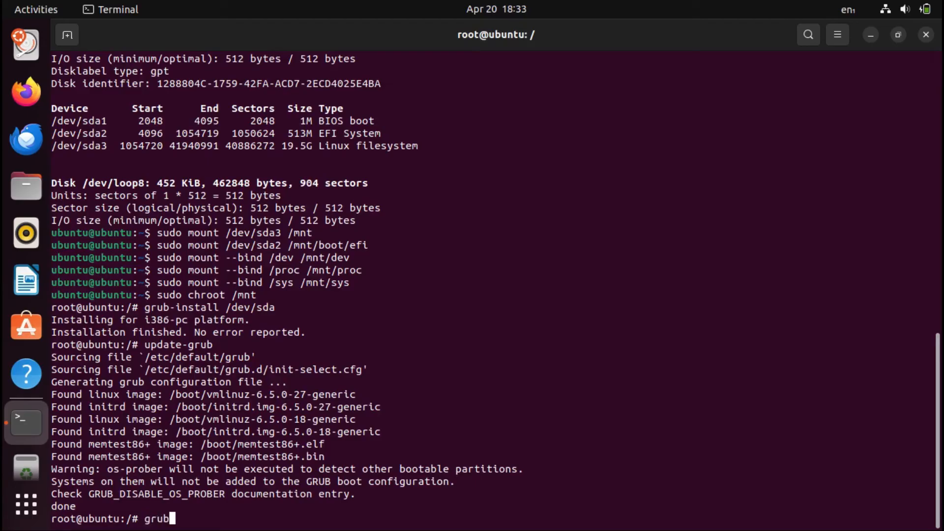
type("-mk")
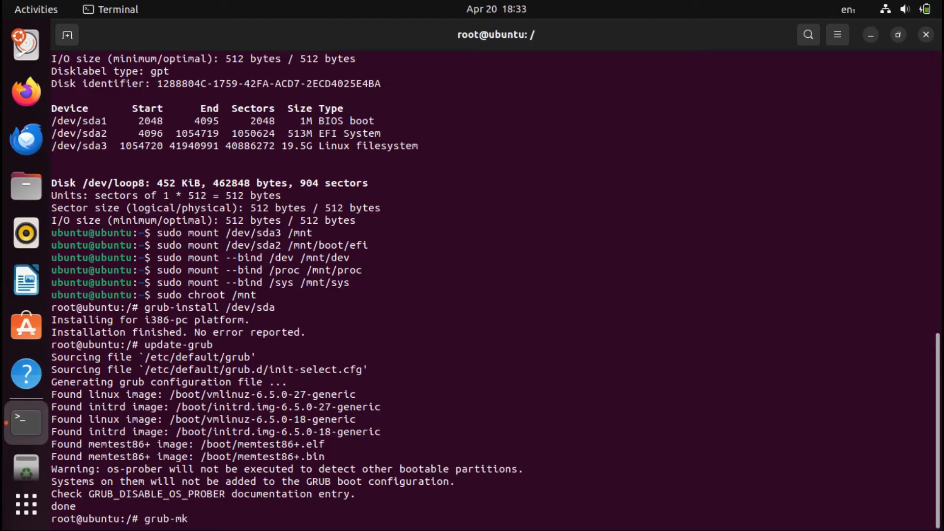
type("config -o /b")
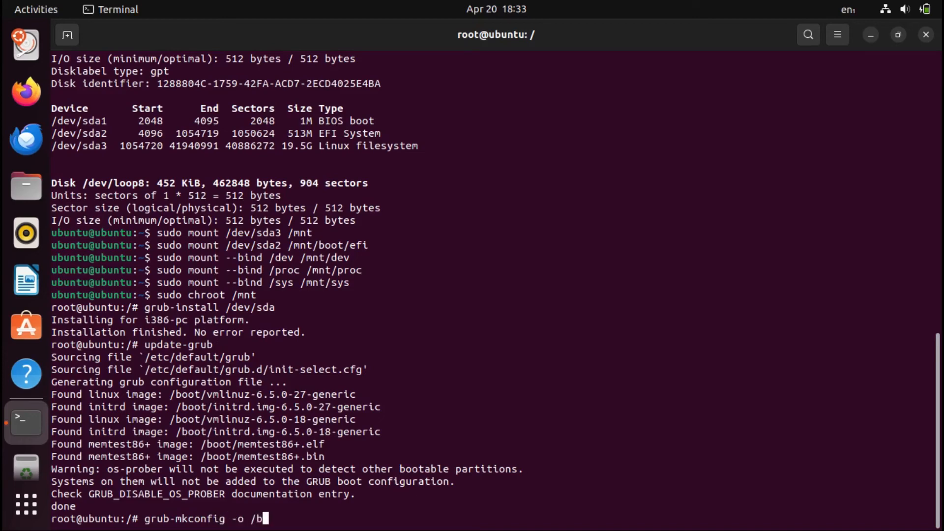
type("oot/grub/grub.")
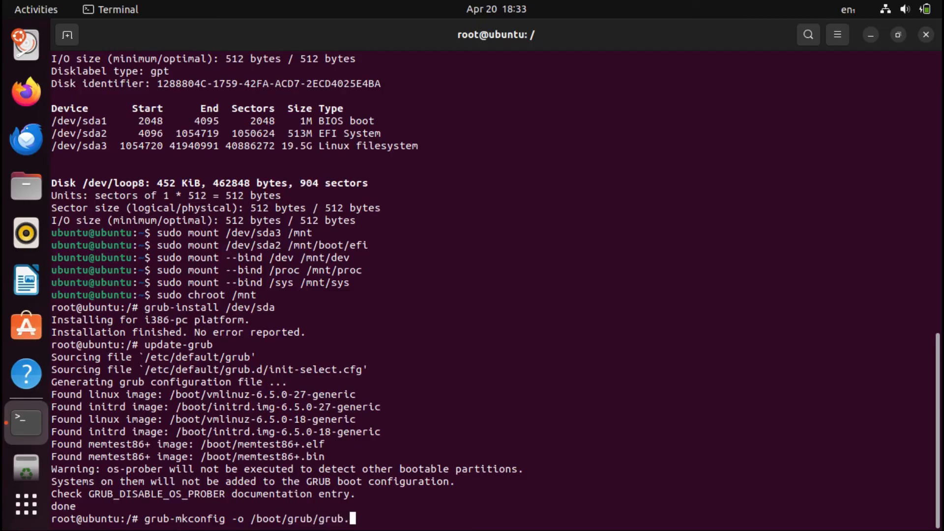
type("fg")
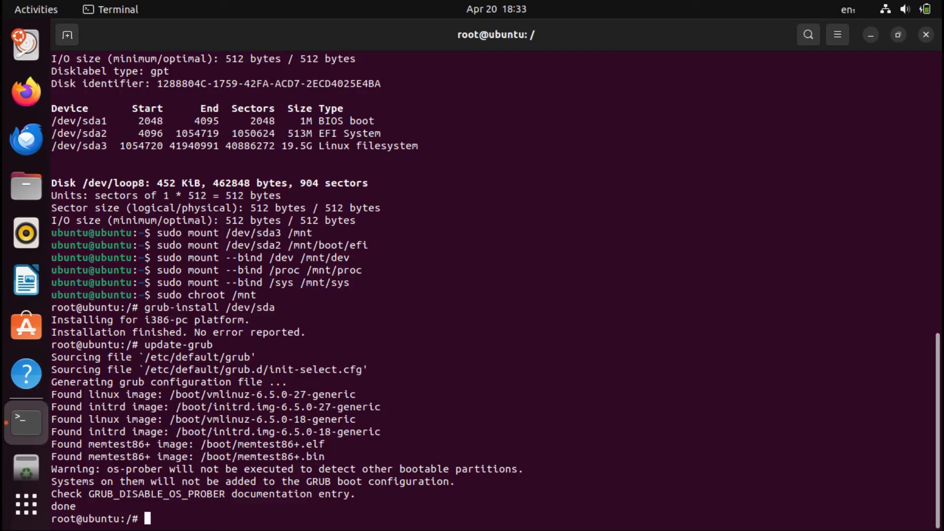
- Exit the chroot to the live user shell and issue reboot
type("exit")
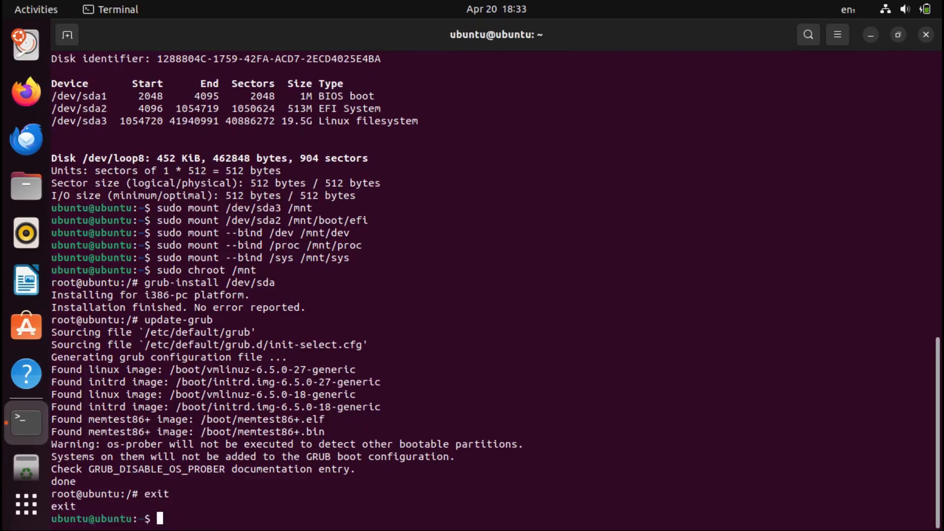
type("re")
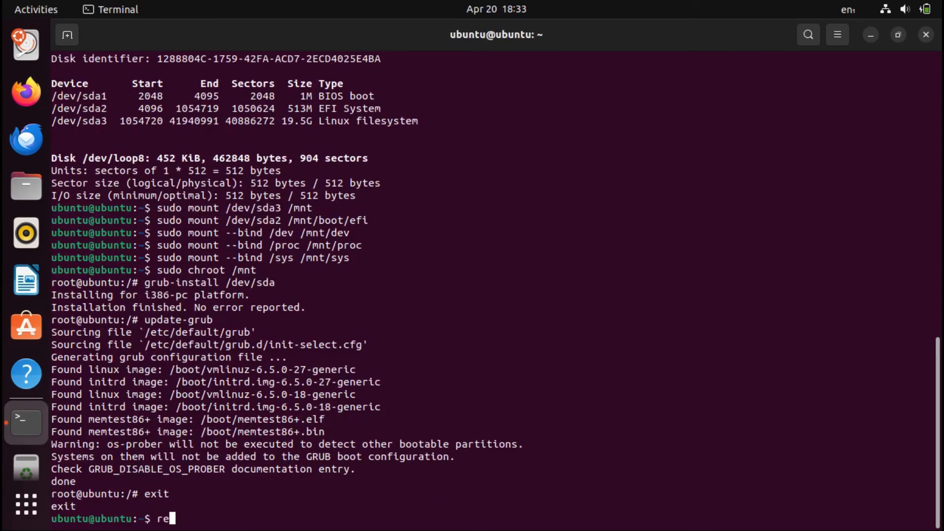
type("boot")
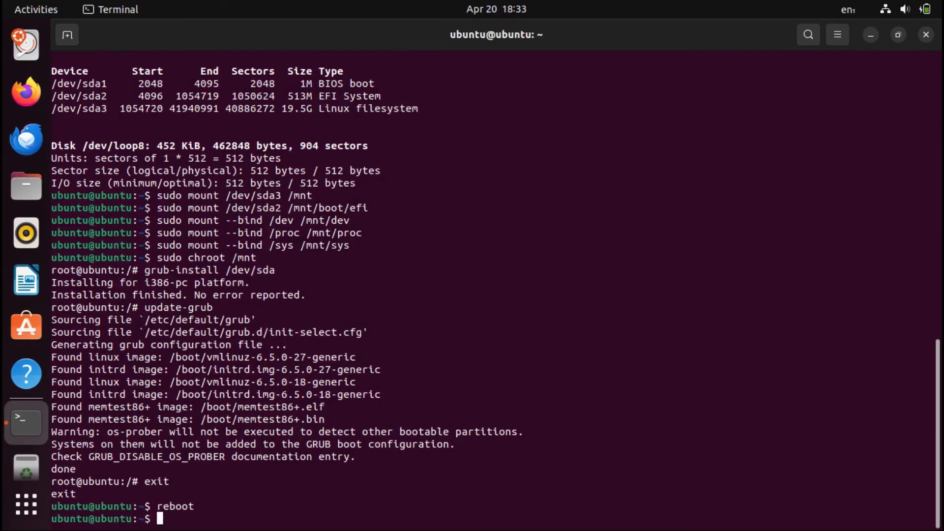